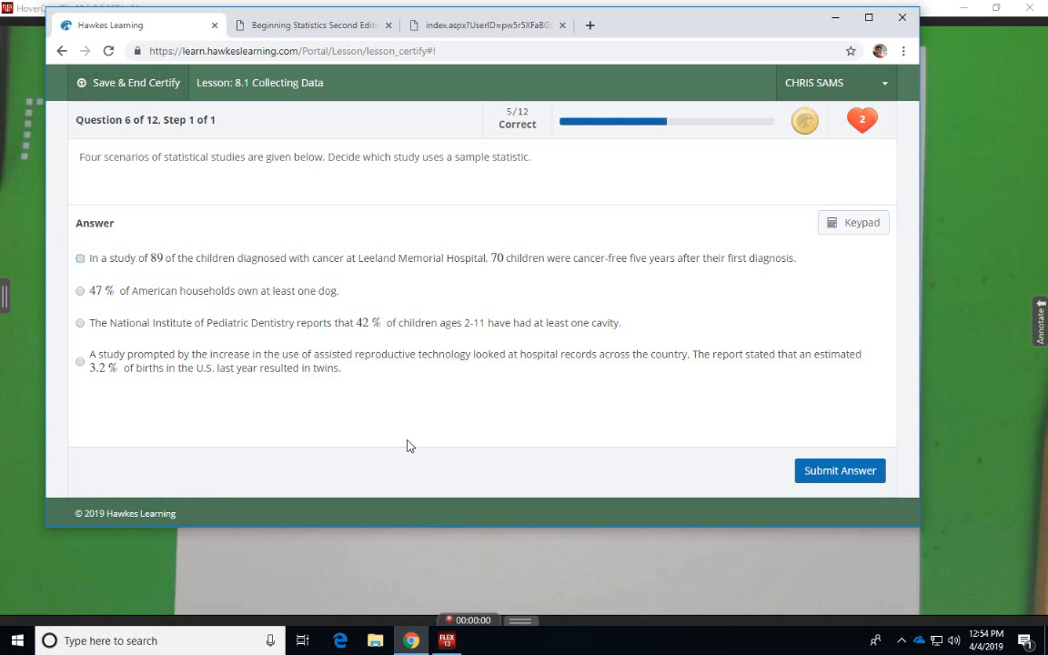
mouse_move(162, 192)
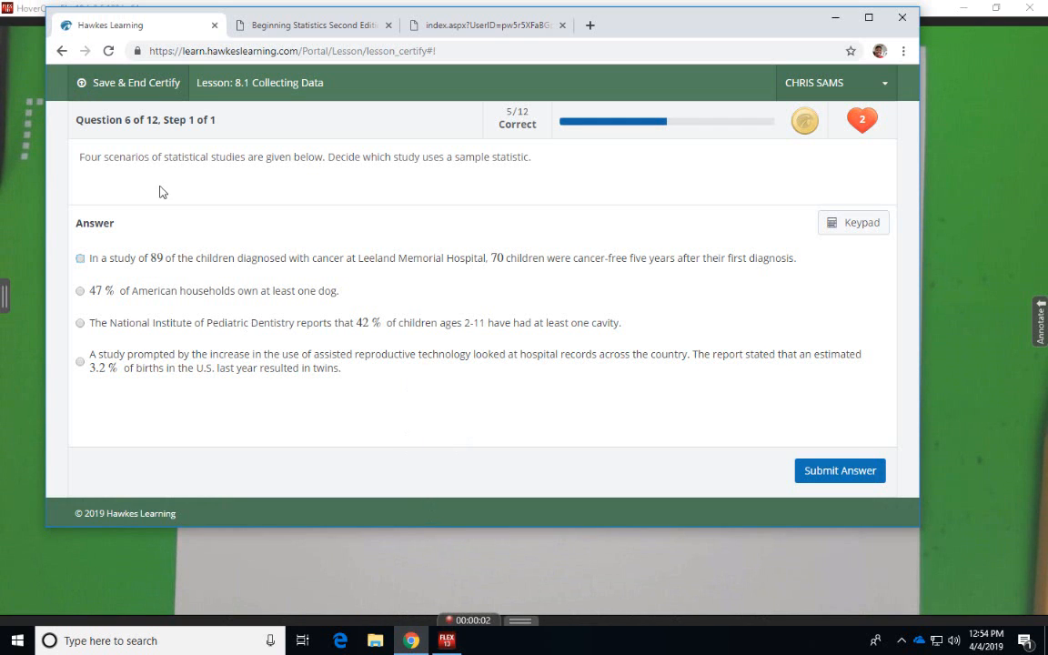
mouse_move(357, 160)
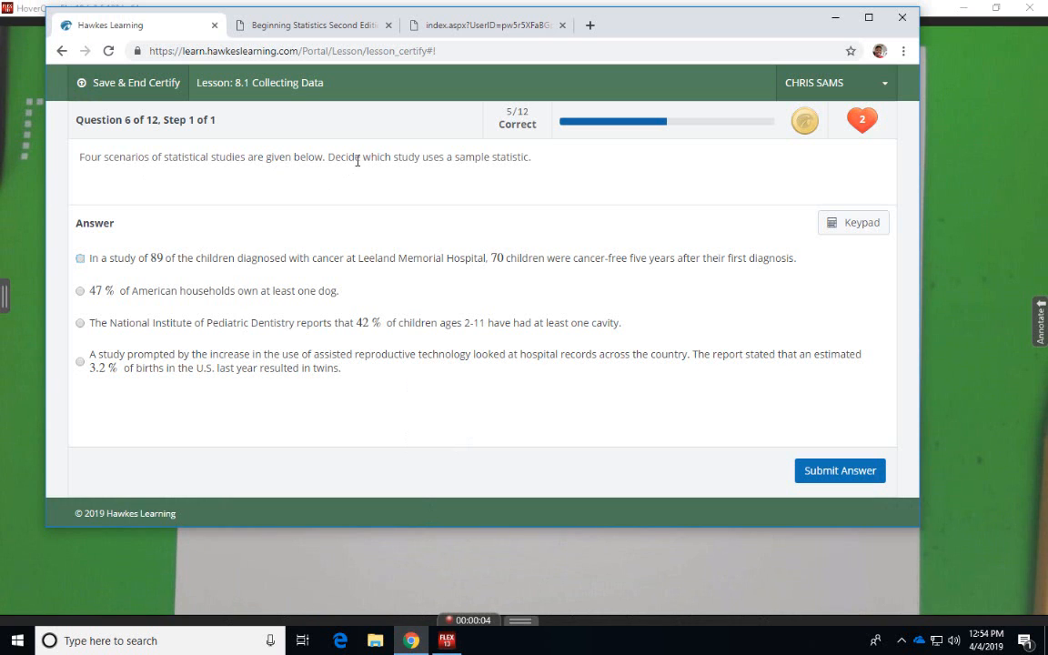
mouse_move(523, 158)
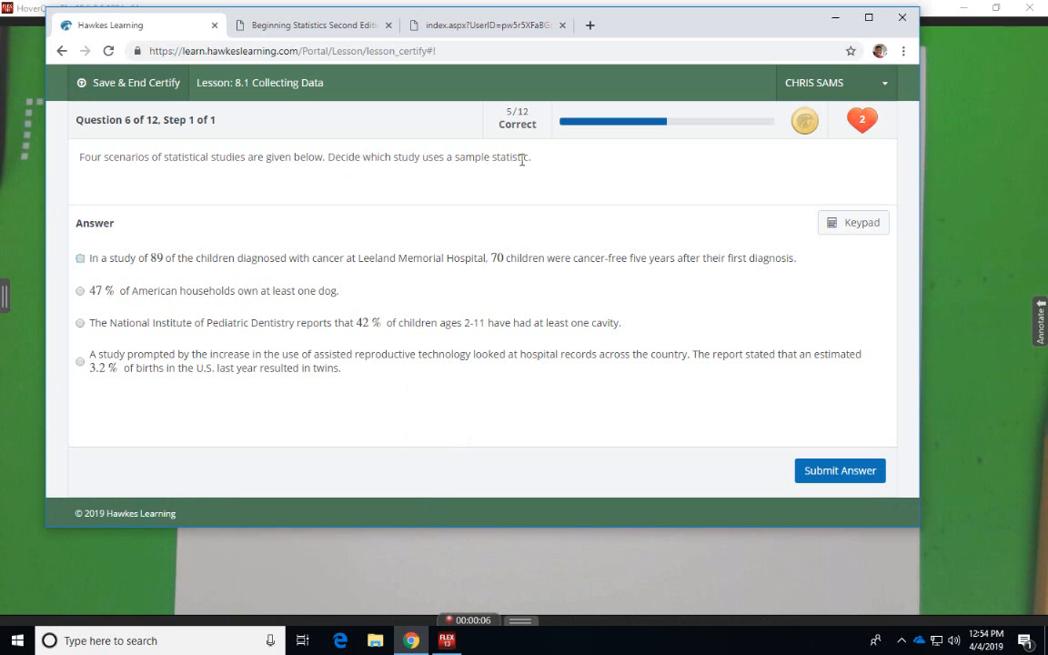
mouse_move(144, 251)
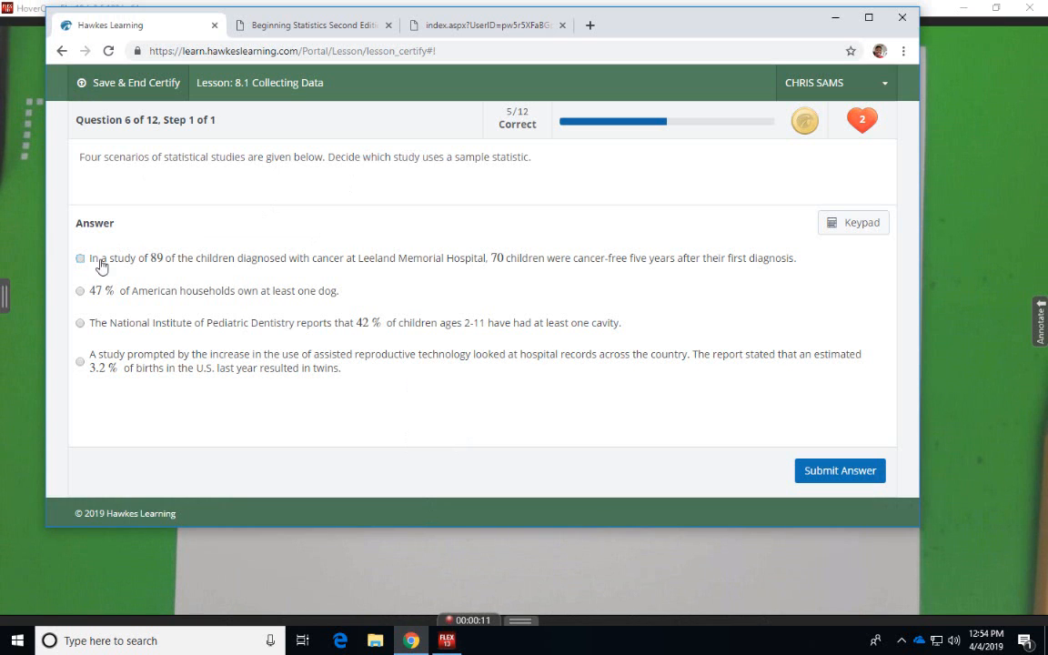
mouse_move(230, 263)
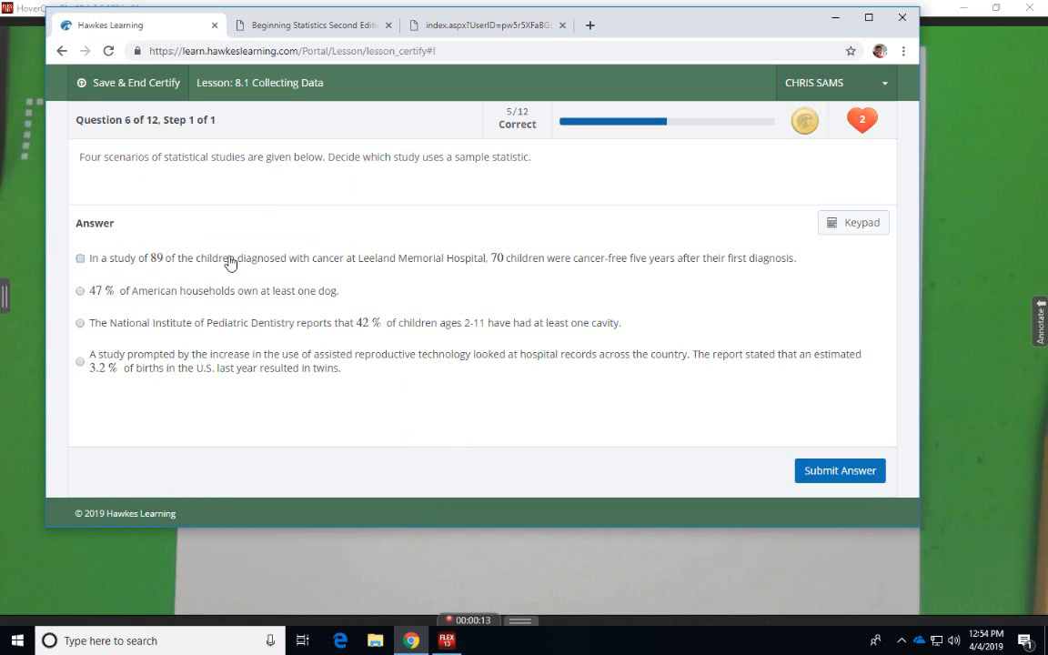
mouse_move(132, 245)
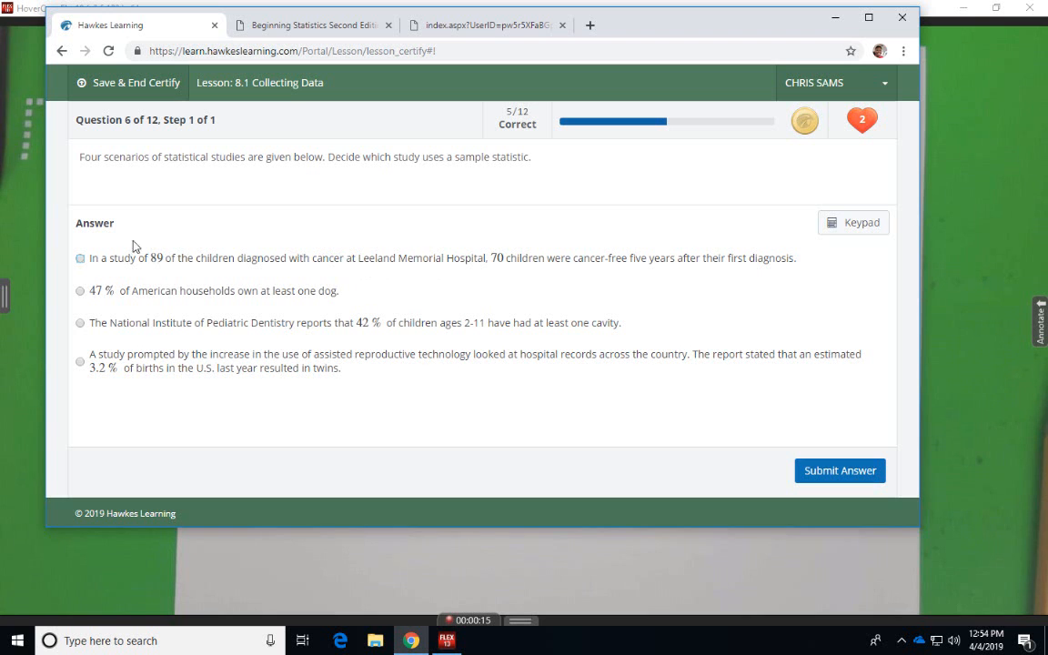
mouse_move(364, 270)
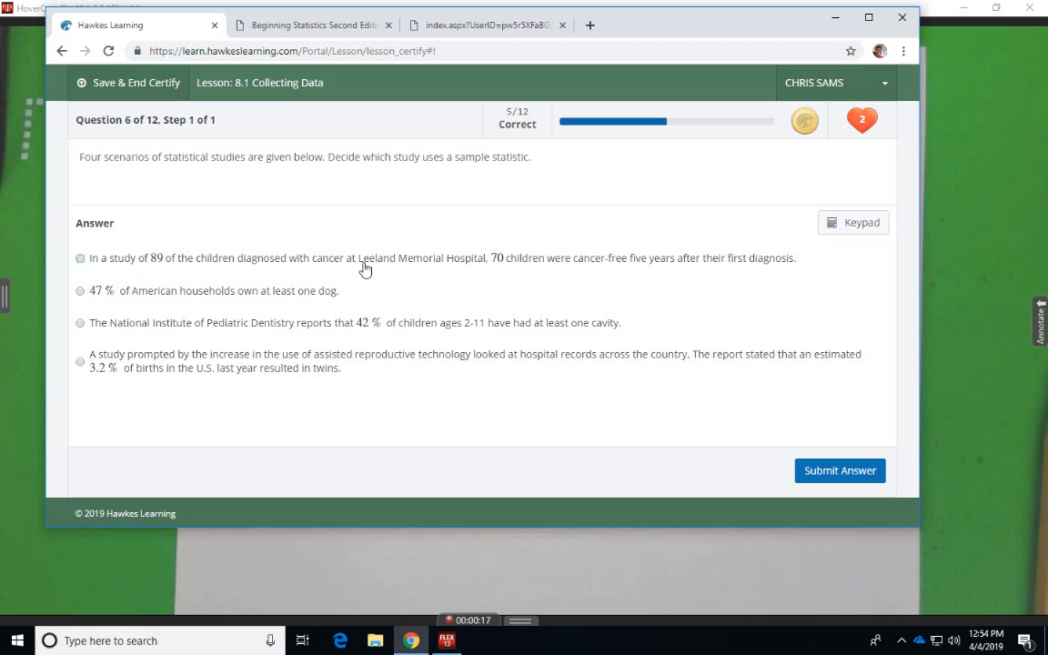
mouse_move(525, 266)
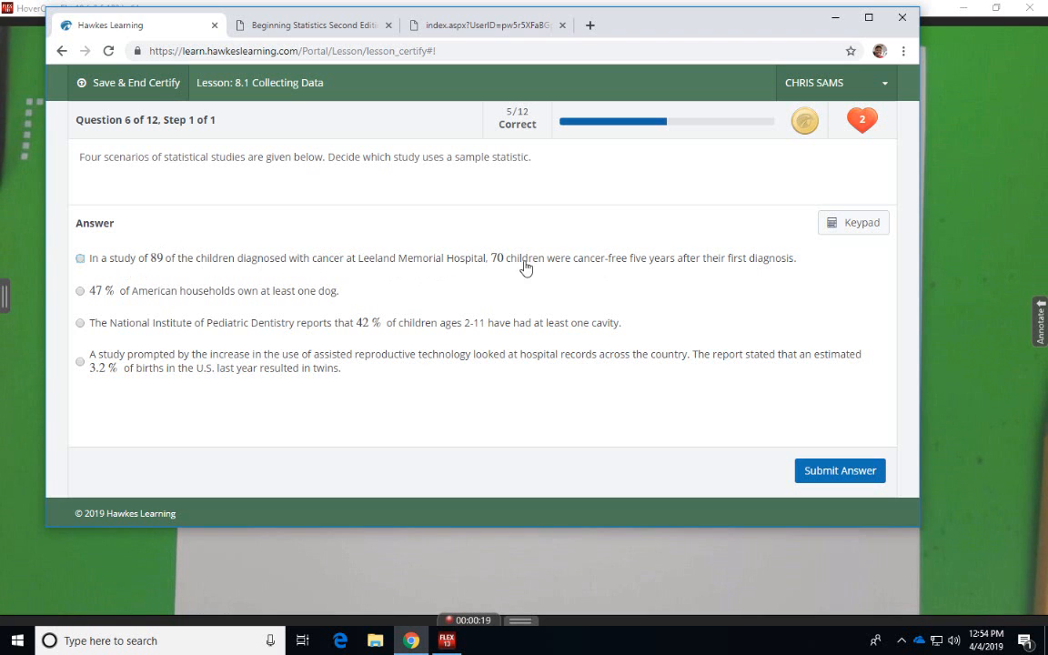
mouse_move(315, 264)
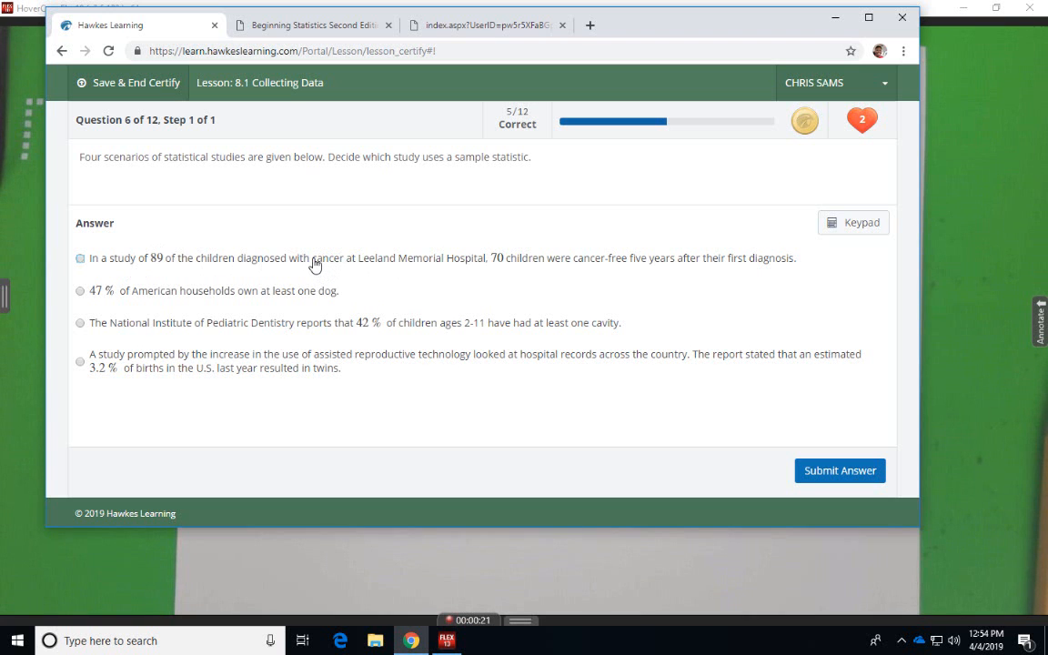
mouse_move(560, 260)
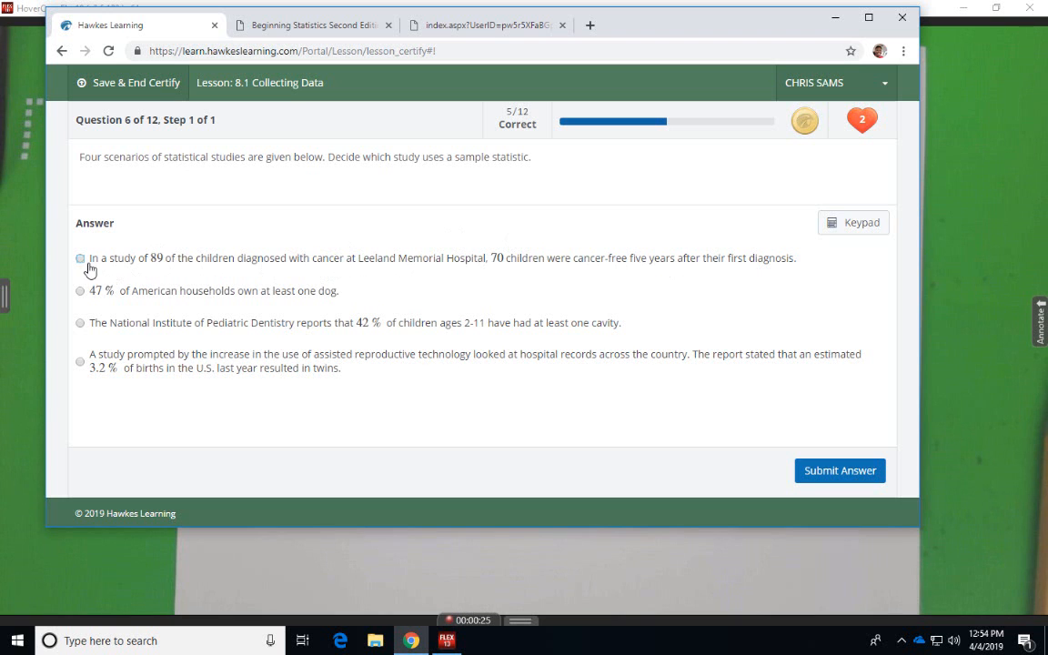
click(80, 258)
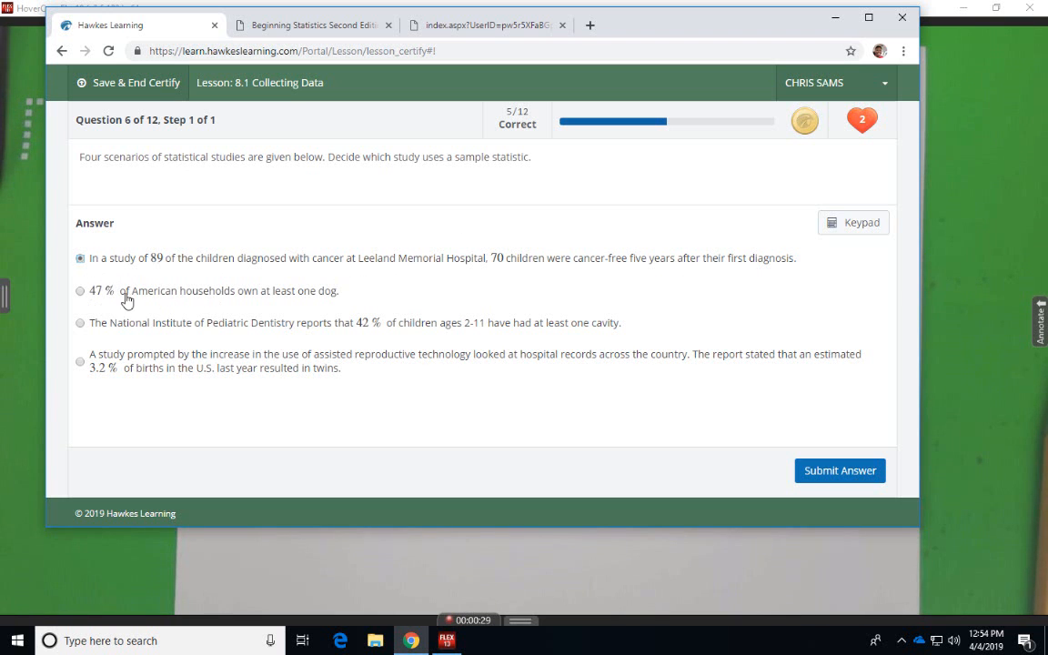
mouse_move(274, 302)
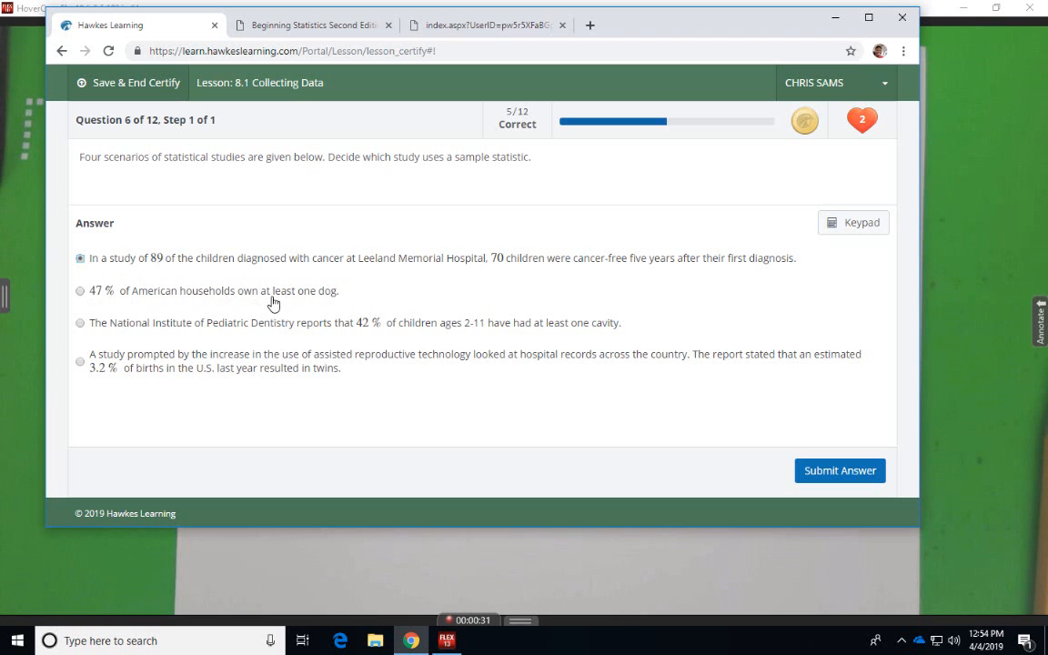
mouse_move(107, 300)
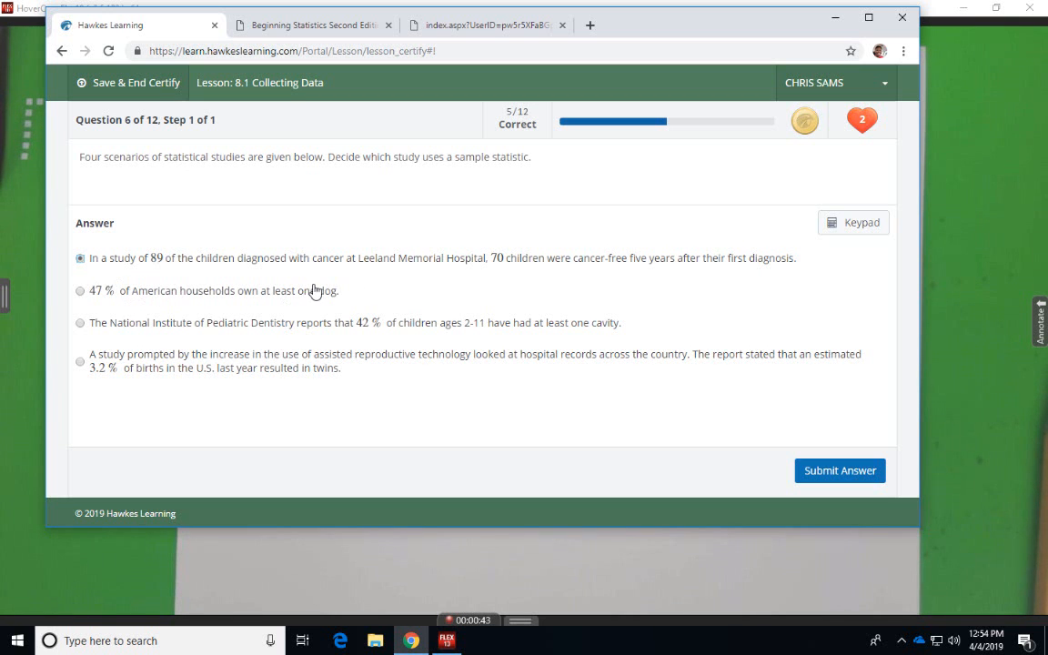
mouse_move(107, 335)
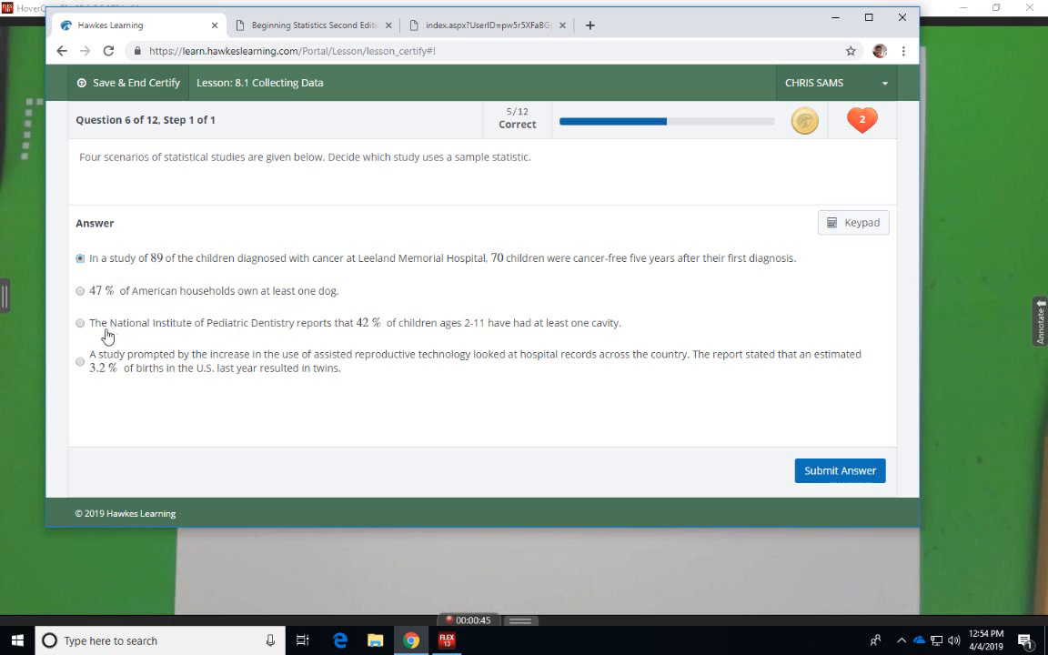
mouse_move(244, 335)
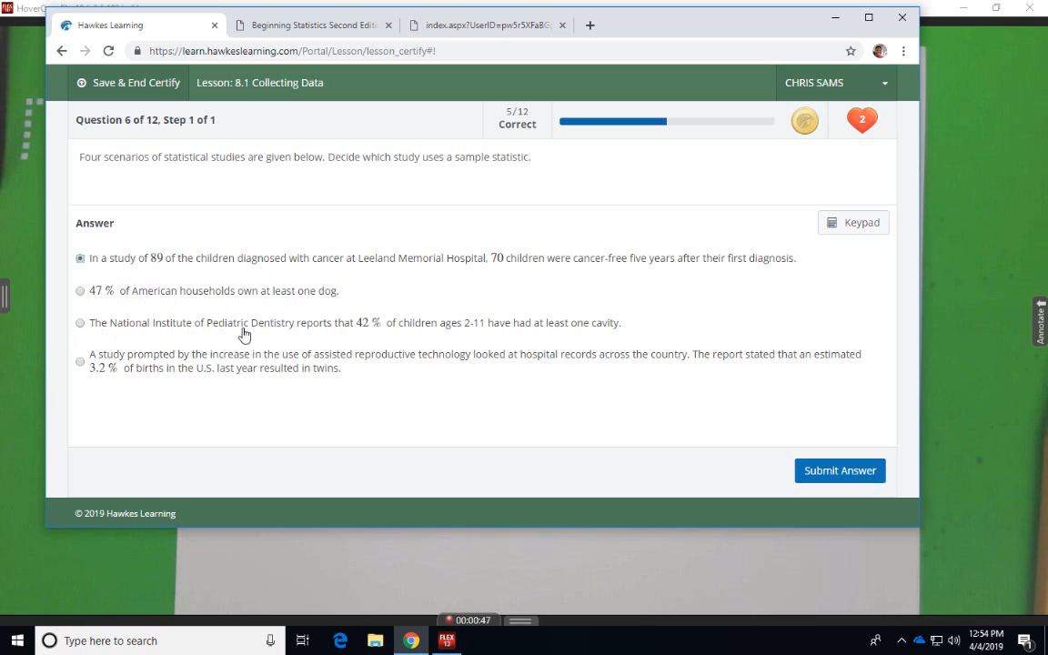
mouse_move(386, 337)
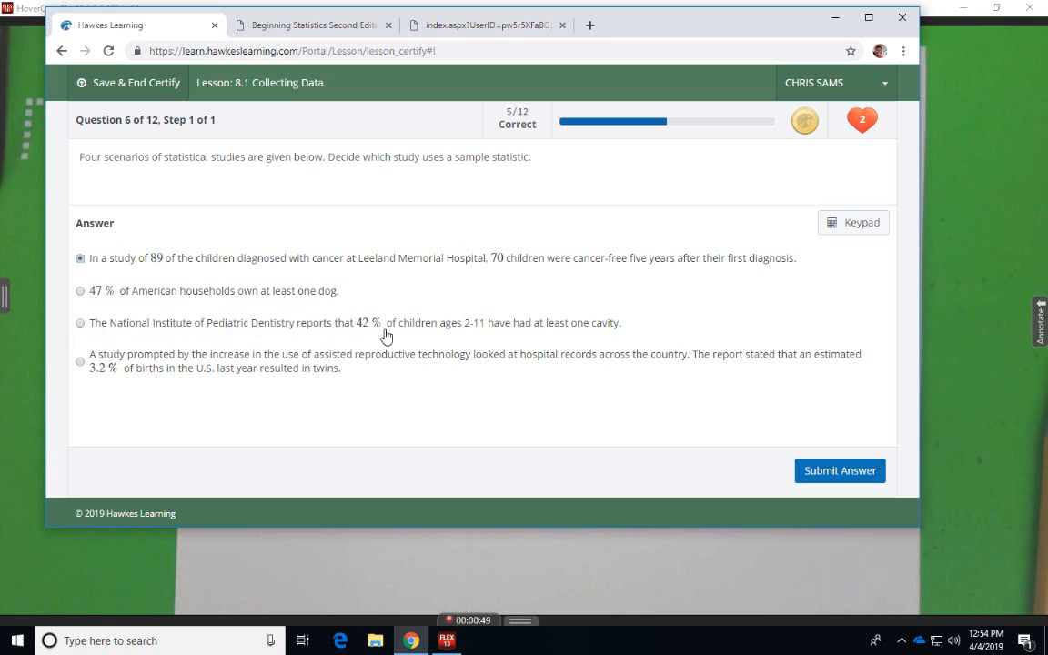
mouse_move(459, 333)
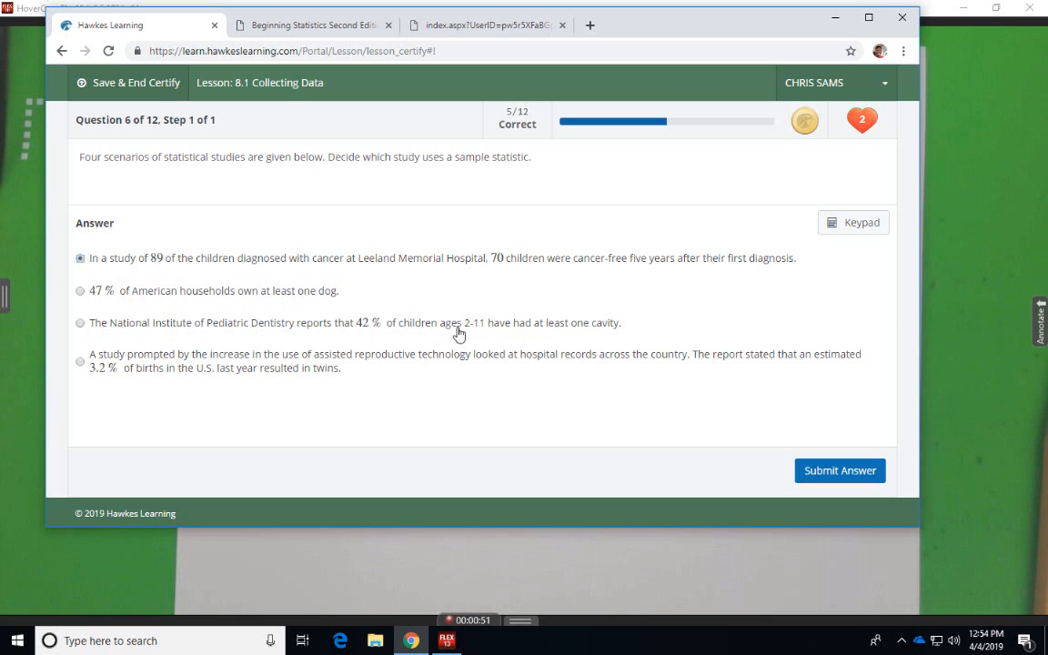
mouse_move(548, 333)
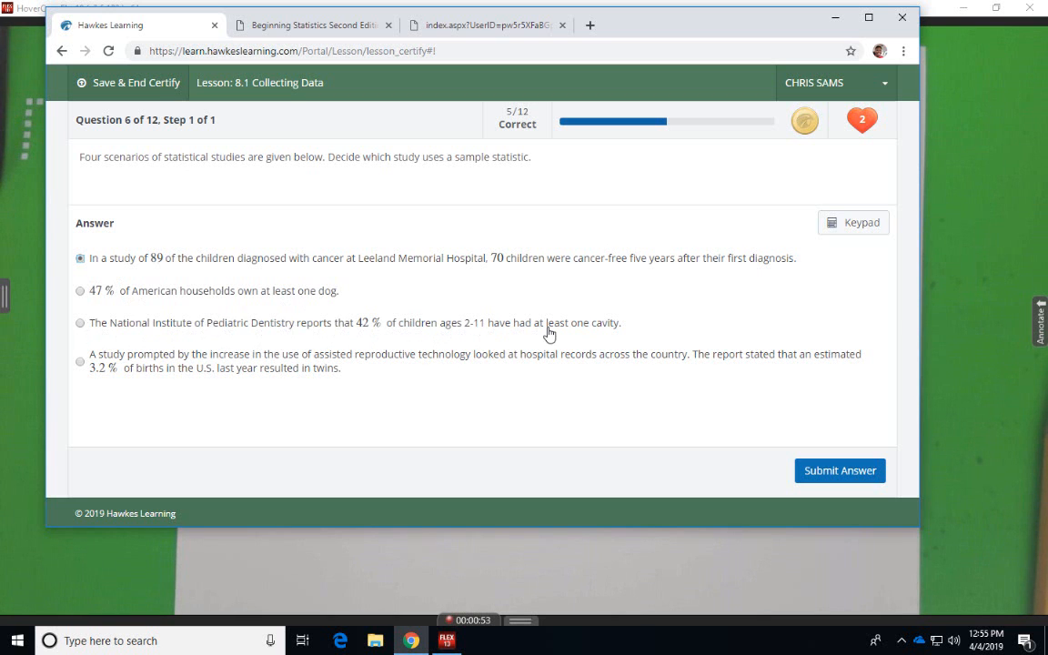
mouse_move(117, 320)
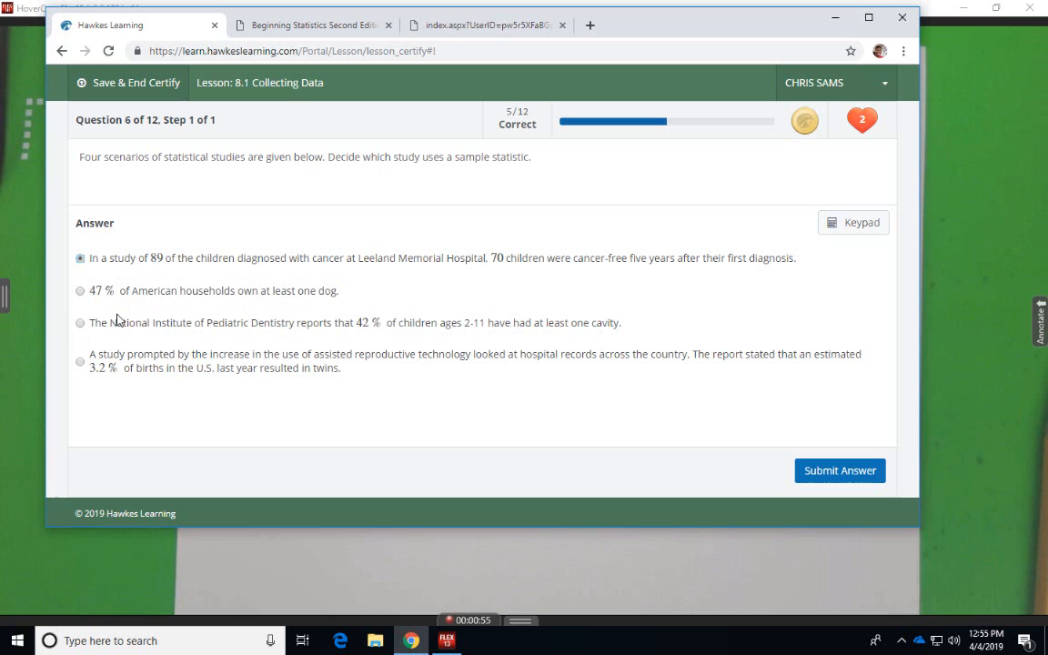
mouse_move(328, 343)
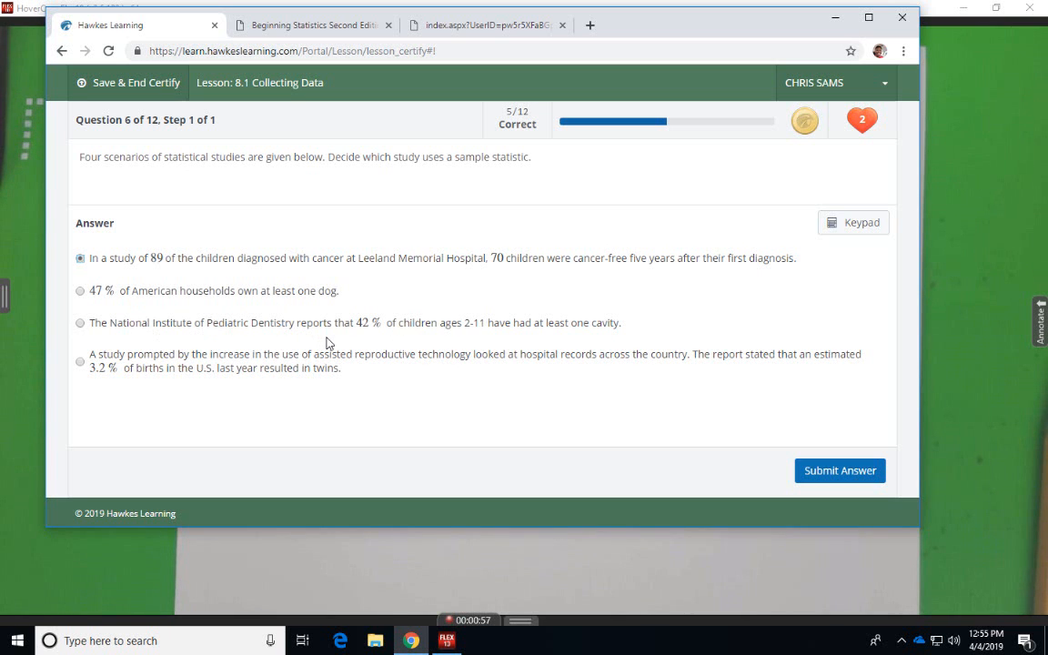
mouse_move(359, 337)
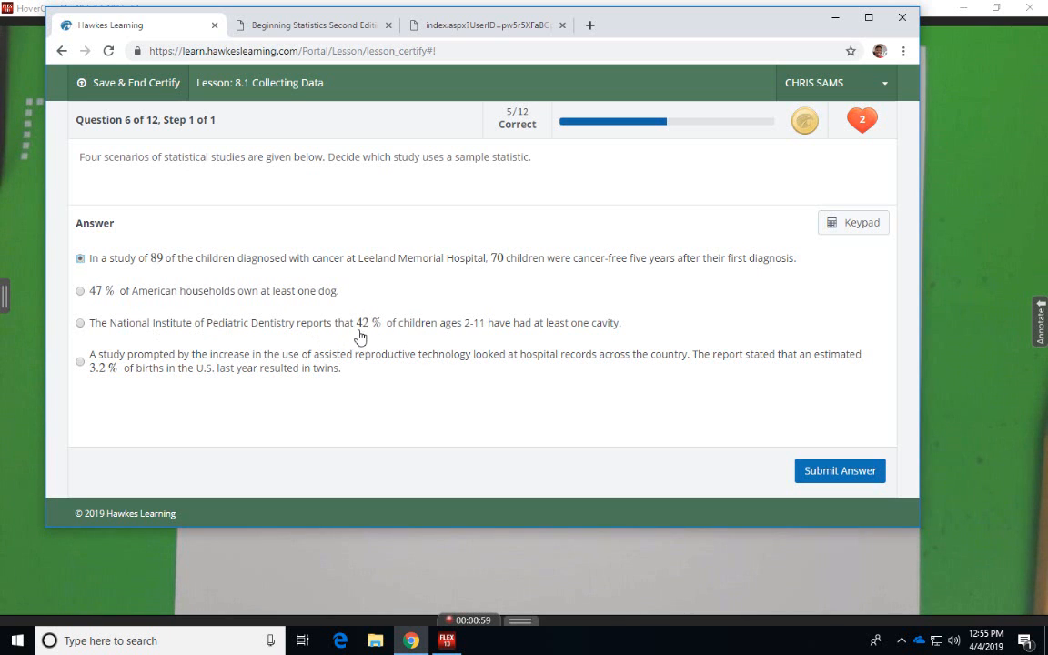
mouse_move(193, 330)
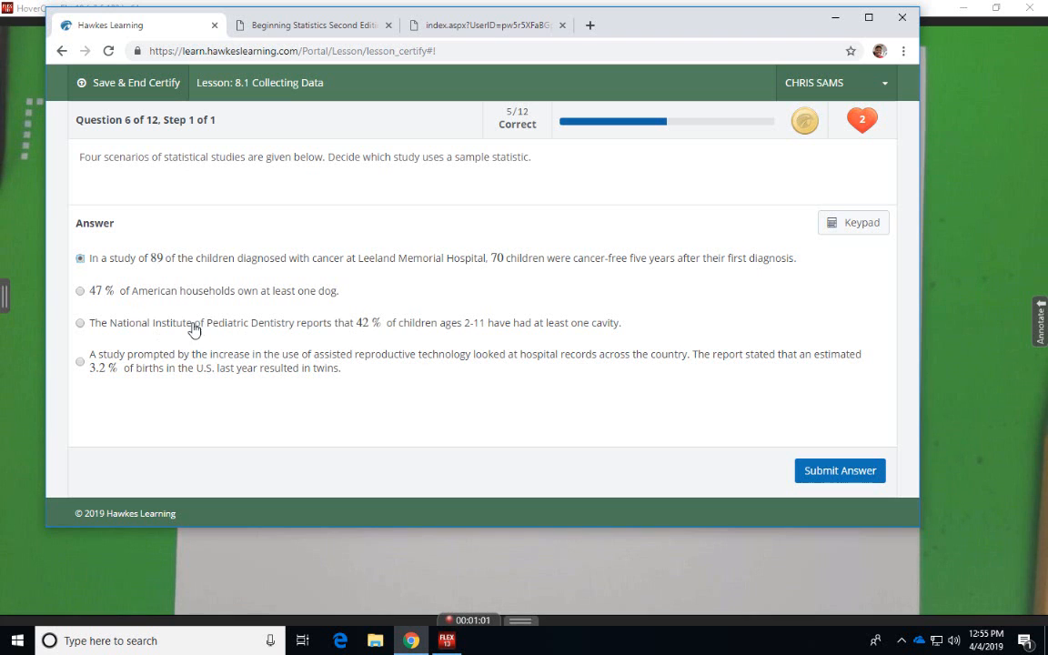
mouse_move(521, 332)
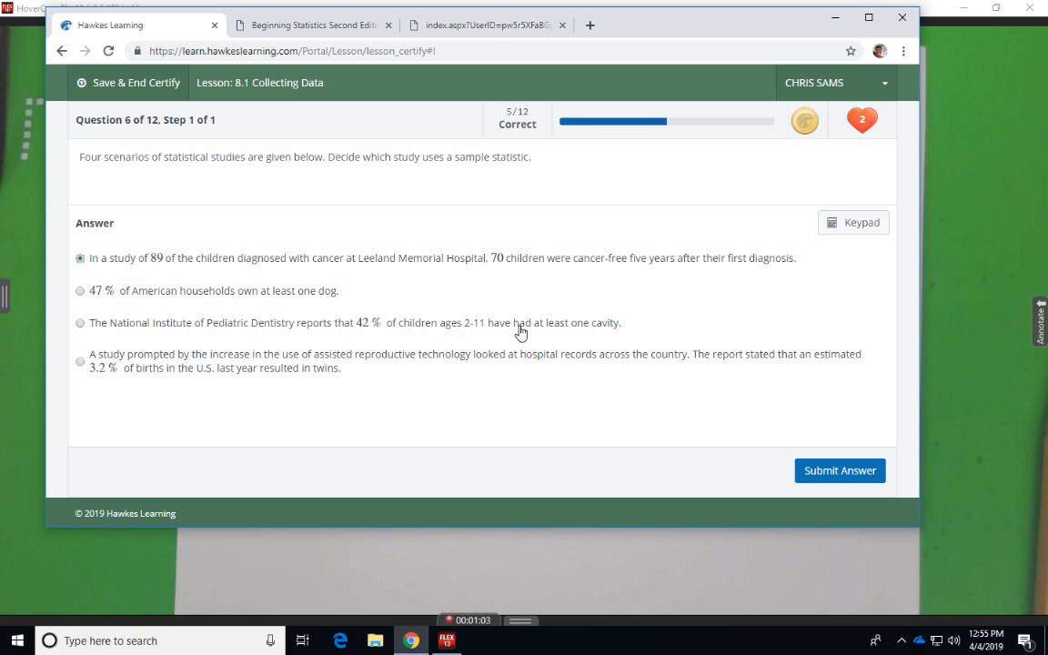
mouse_move(347, 328)
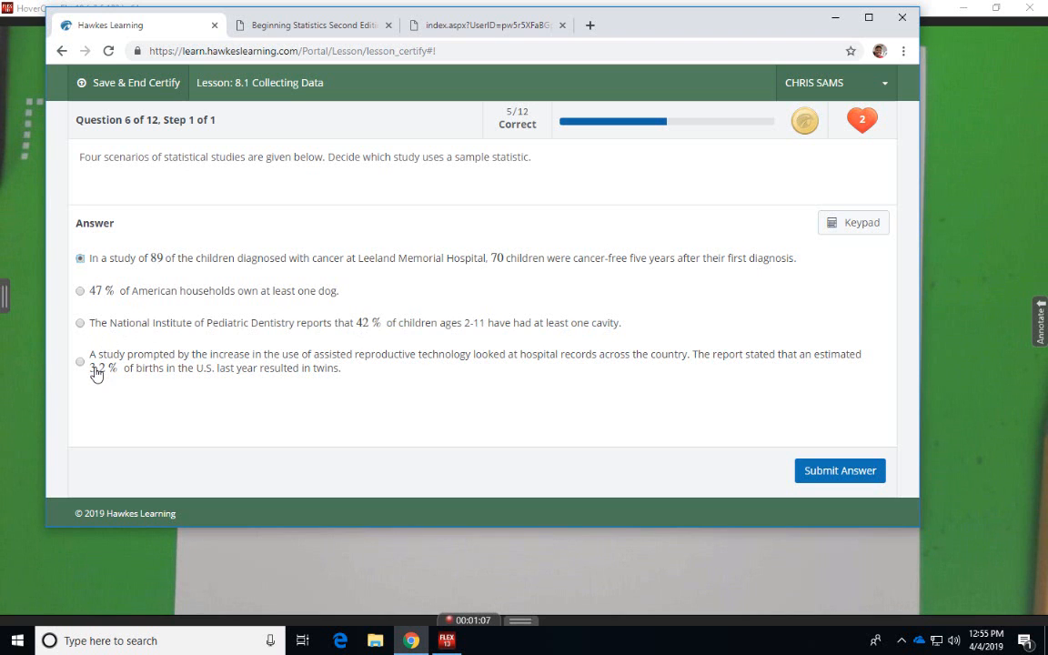
mouse_move(480, 366)
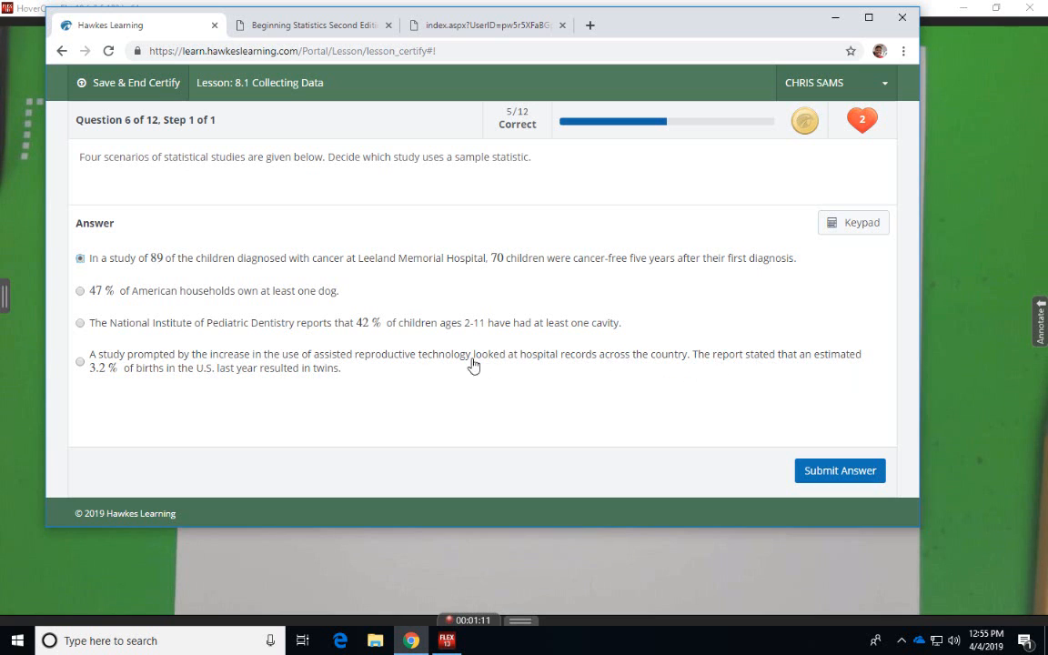
mouse_move(305, 384)
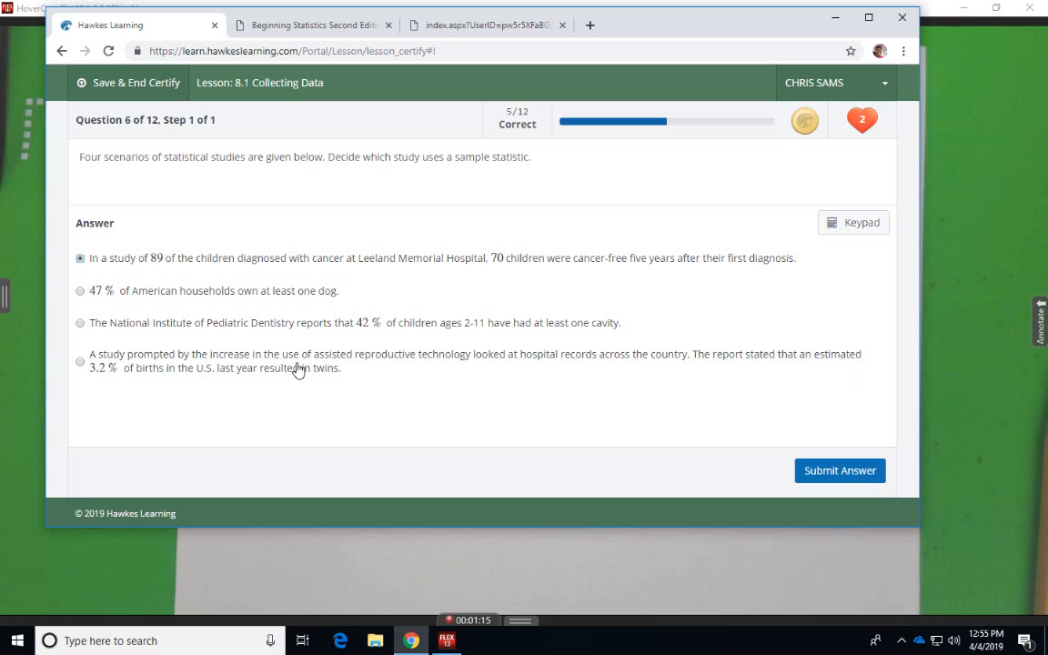
mouse_move(420, 336)
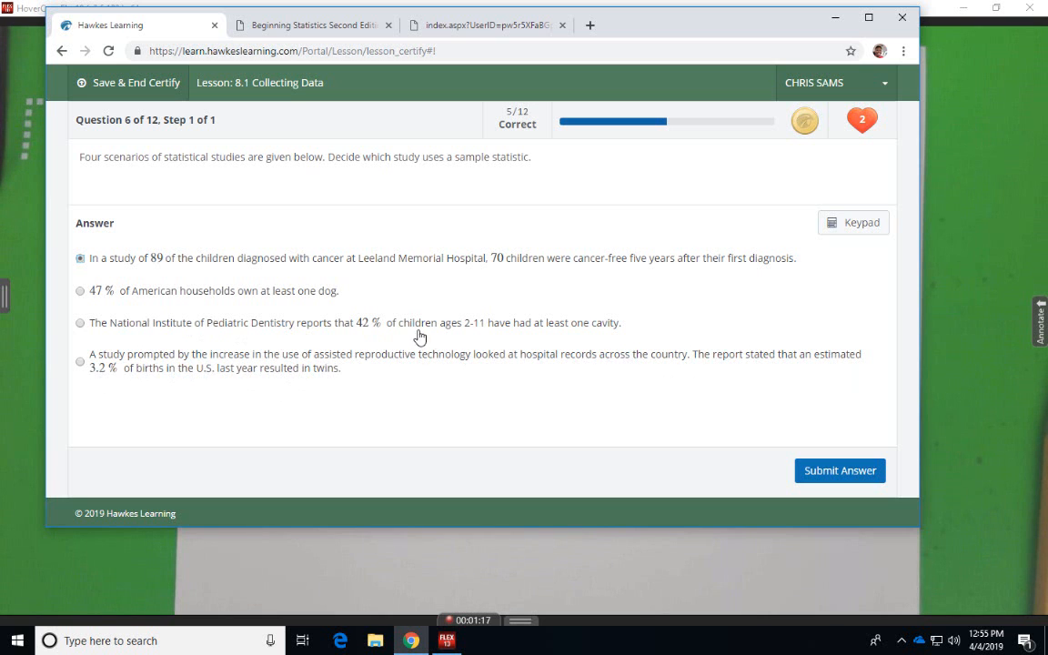
mouse_move(248, 305)
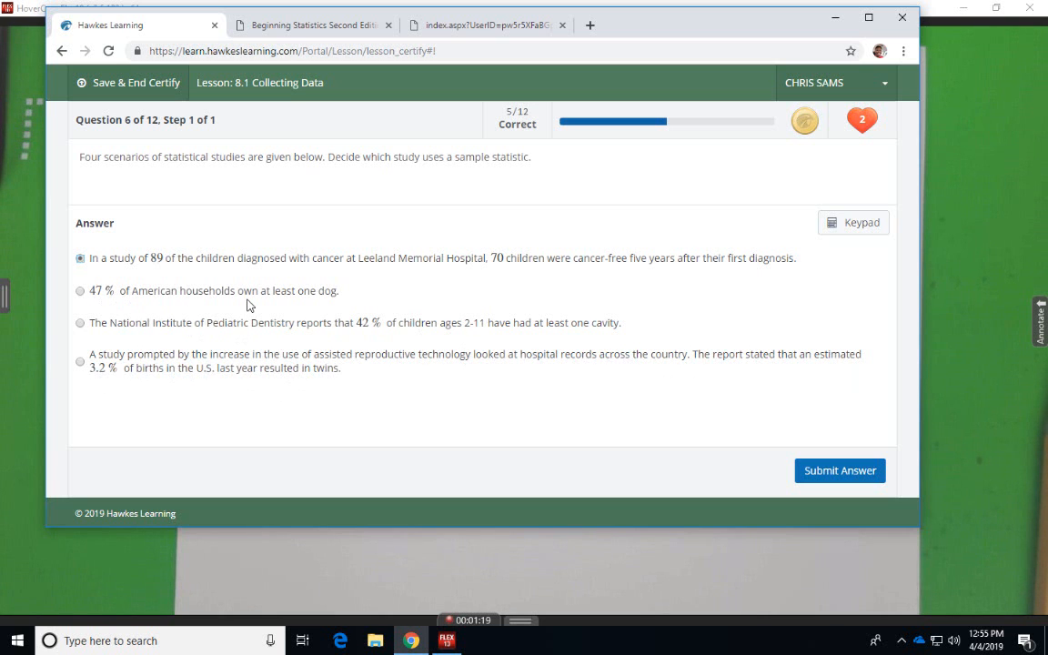
mouse_move(191, 257)
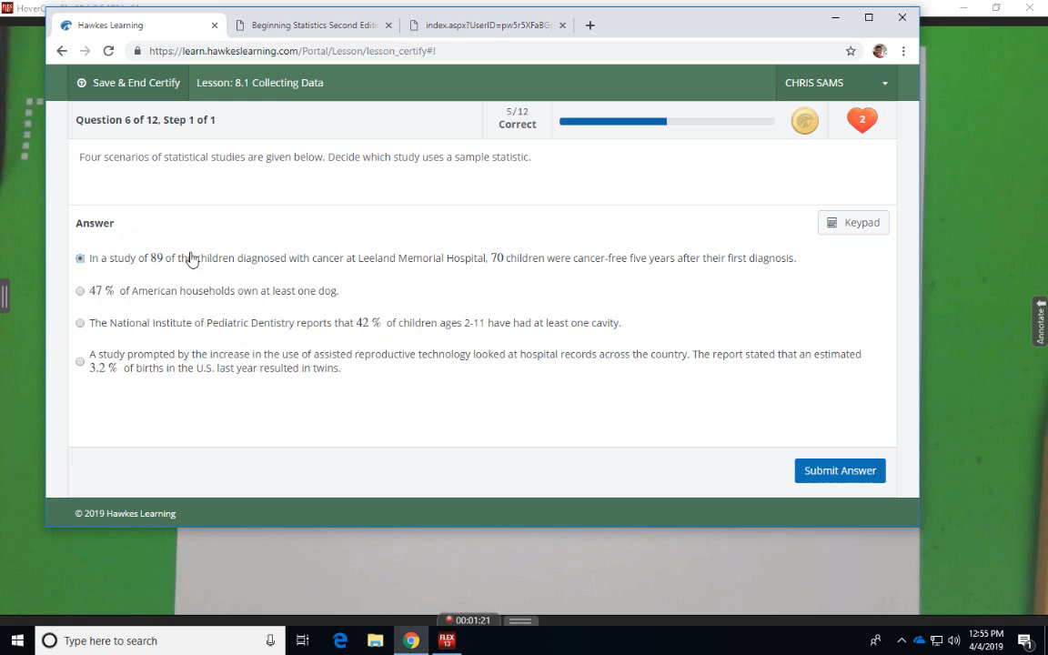
mouse_move(169, 275)
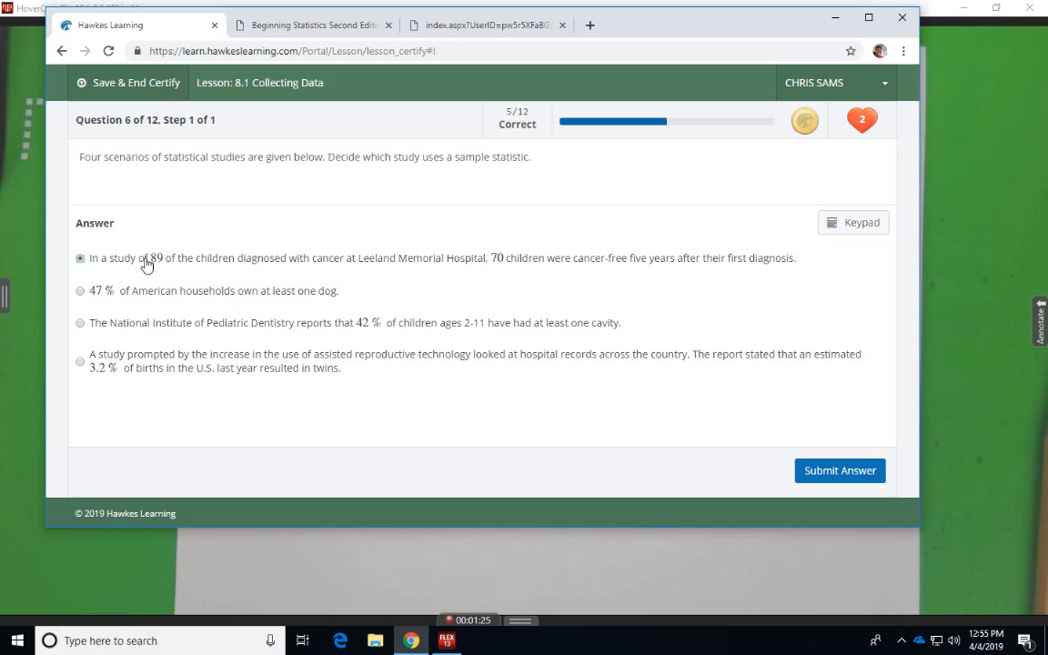
mouse_move(354, 254)
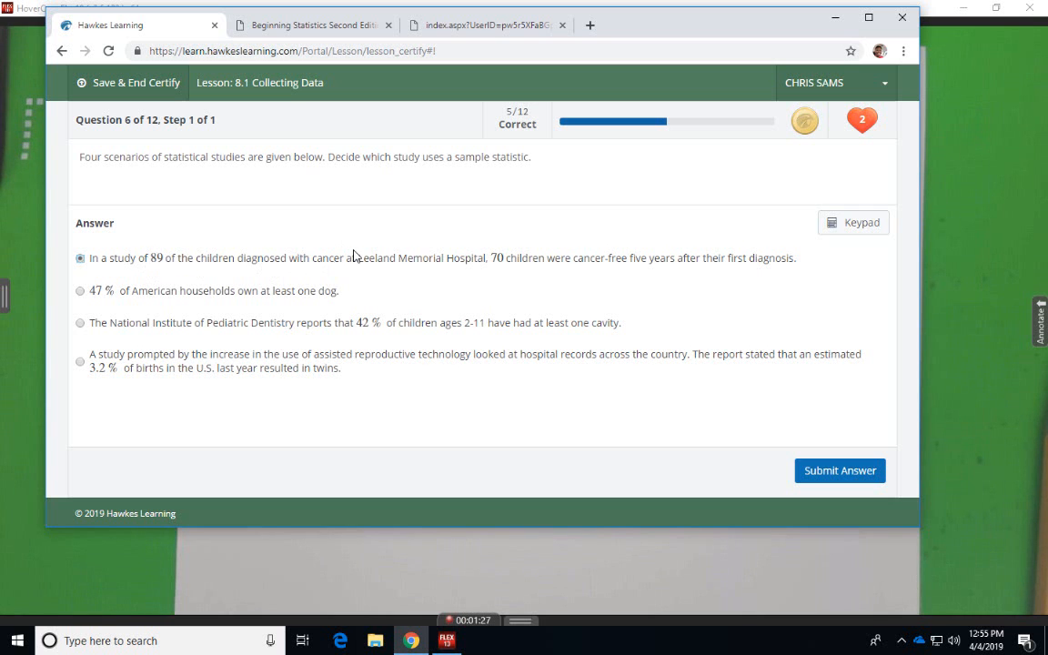
mouse_move(233, 237)
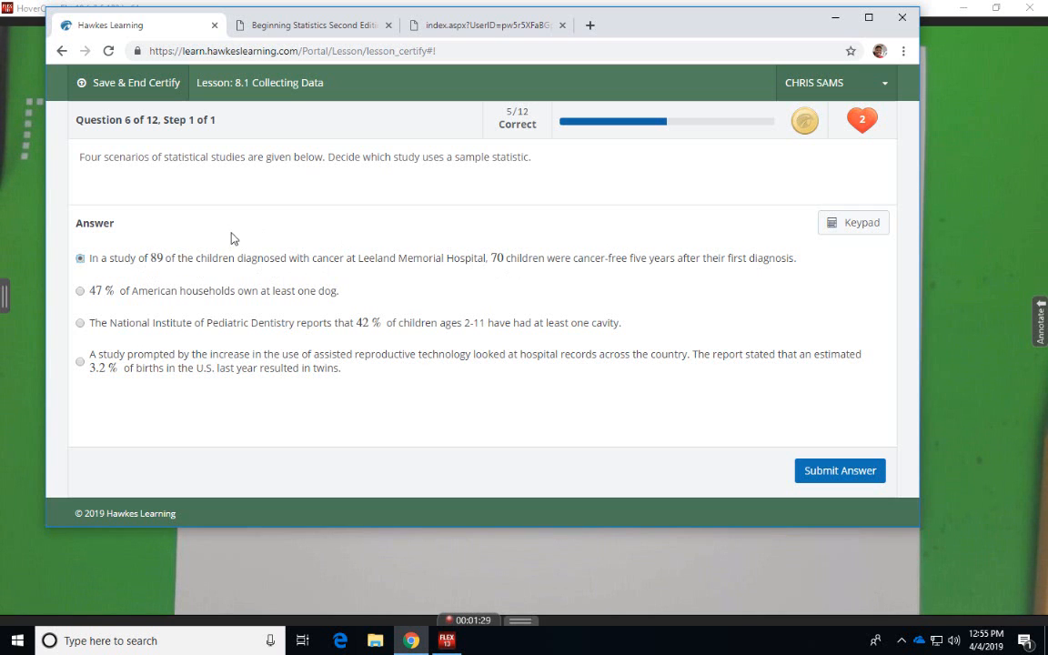
mouse_move(190, 273)
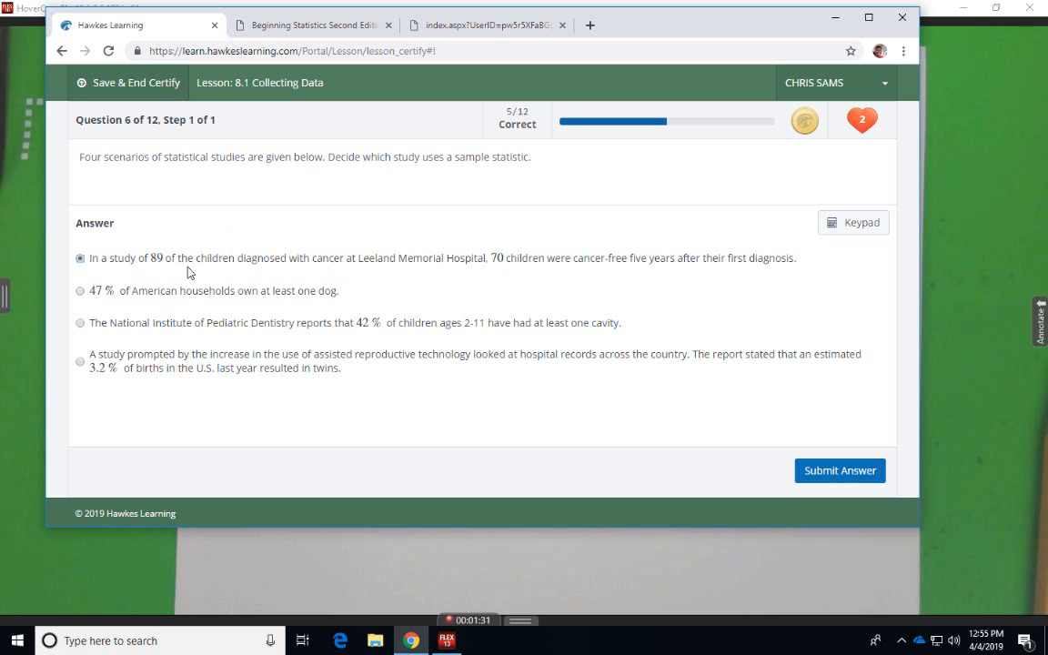
mouse_move(632, 317)
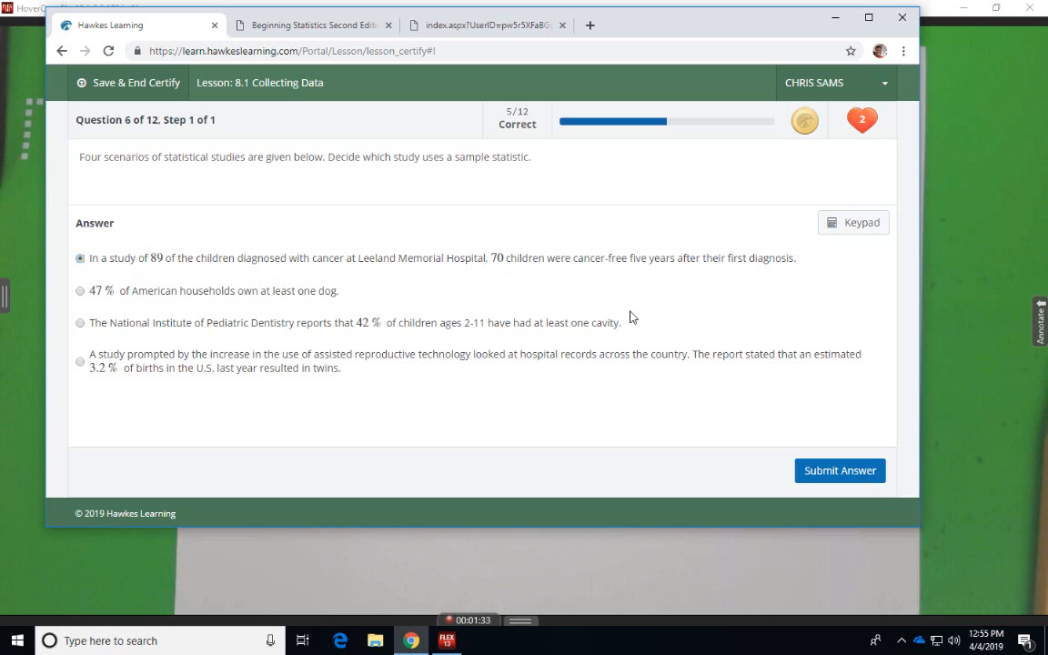